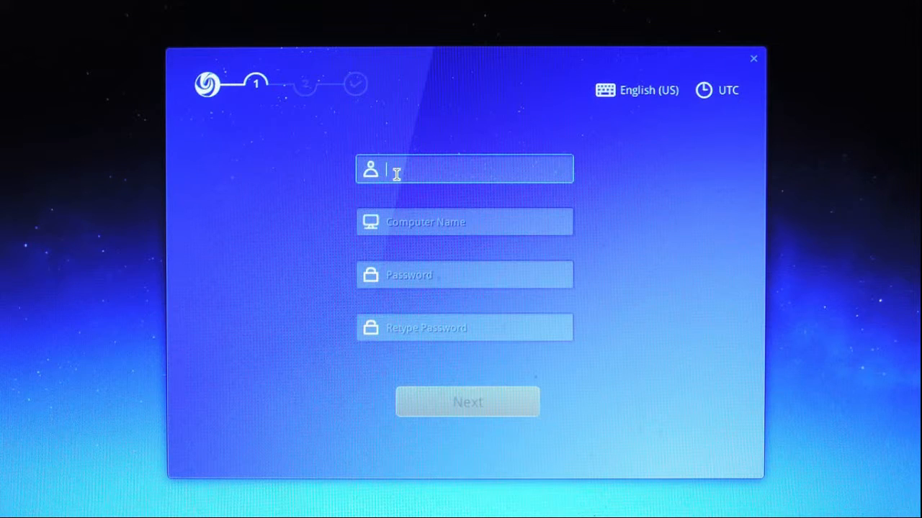
Fill in username 'xramtech', computer name and matching passwords, with time zone Chicago.
text(xramtech)
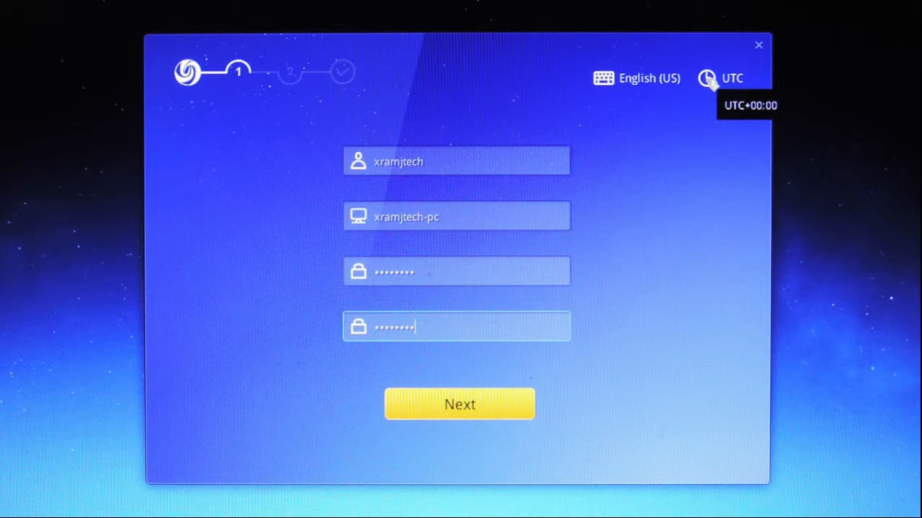
click(720, 78)
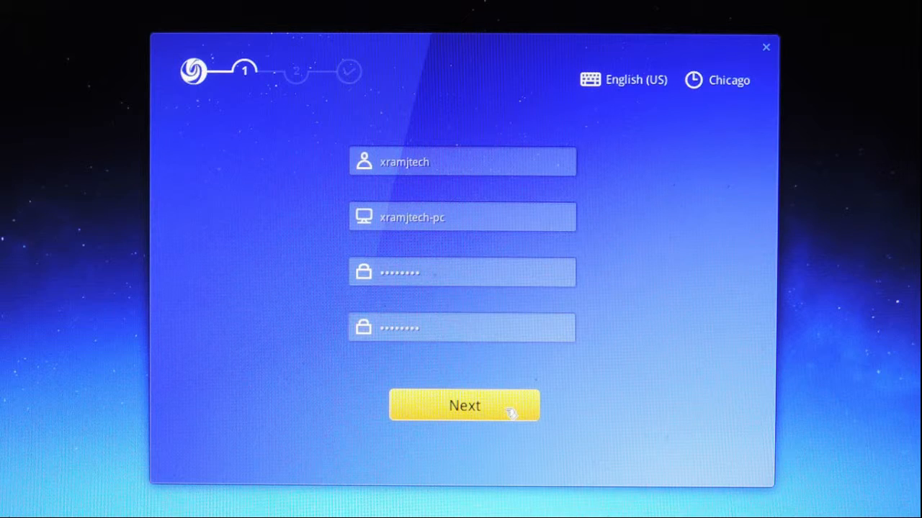
Reach manual (Expert Mode) partitioning for Disk2, 932GB of free space.
click(464, 404)
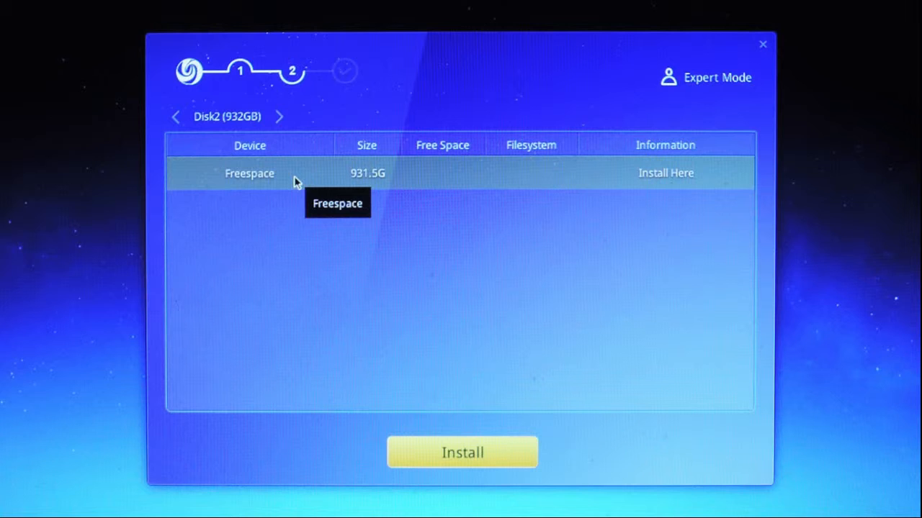
mouse_move(731, 89)
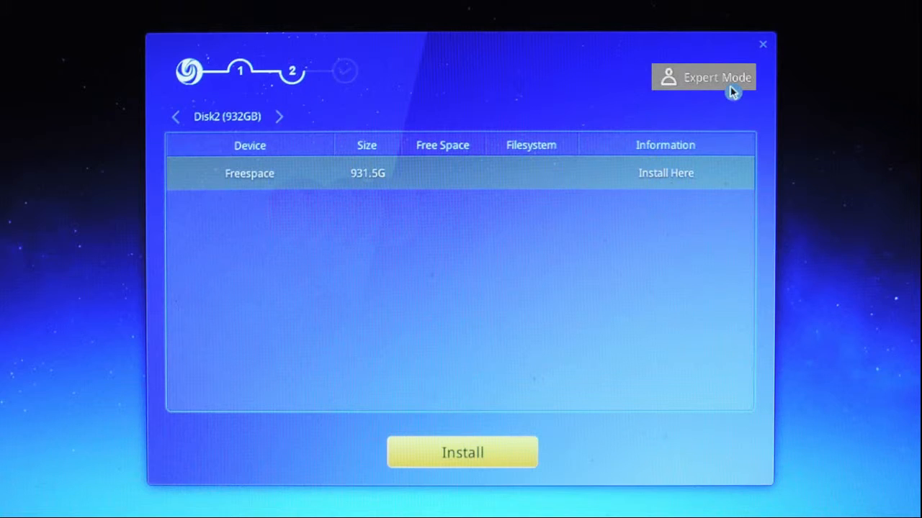
click(702, 78)
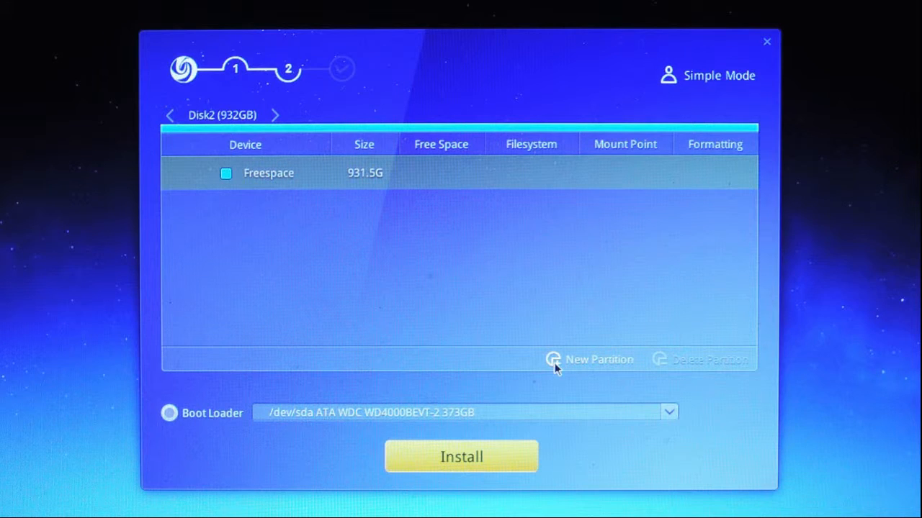
Create a 6000 MB swap partition /dev/sdc1 on the 932GB disk.
click(599, 360)
text(6000)
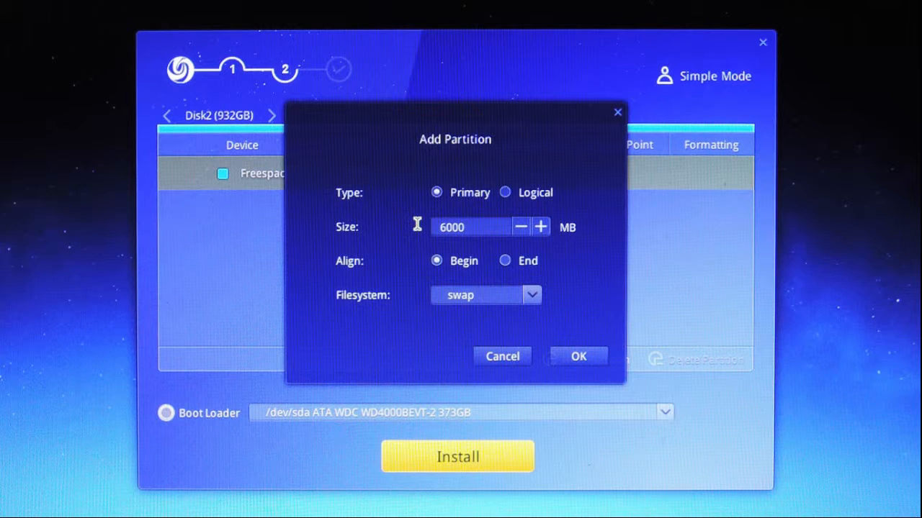
click(579, 357)
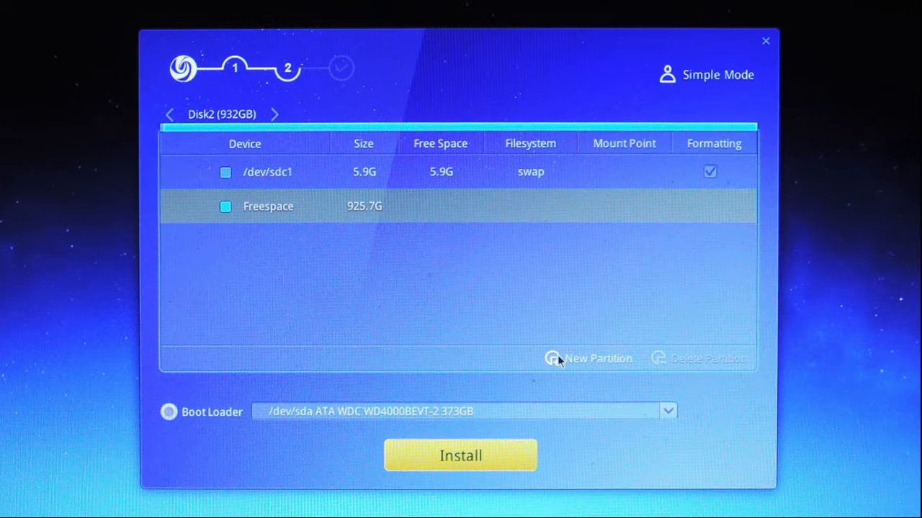
Define a 947867 MB ext4 partition from the remaining space, mounted at /.
click(596, 358)
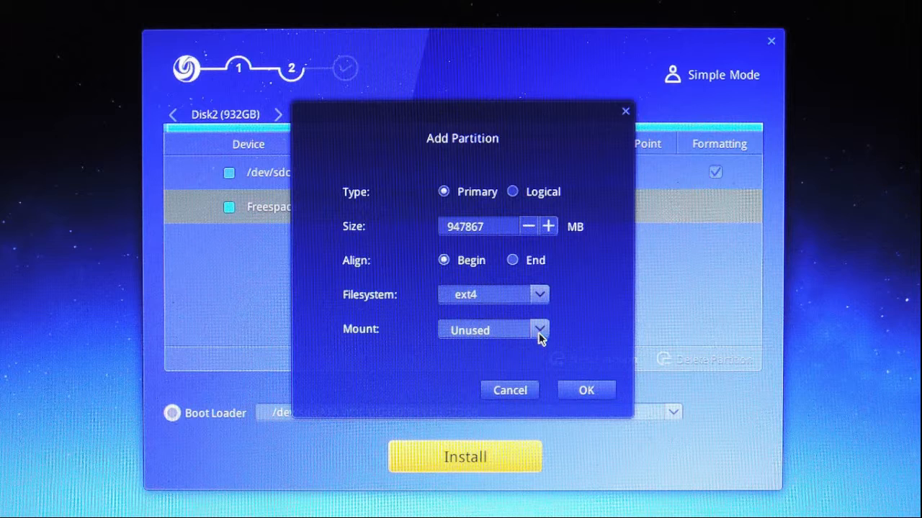
click(538, 330)
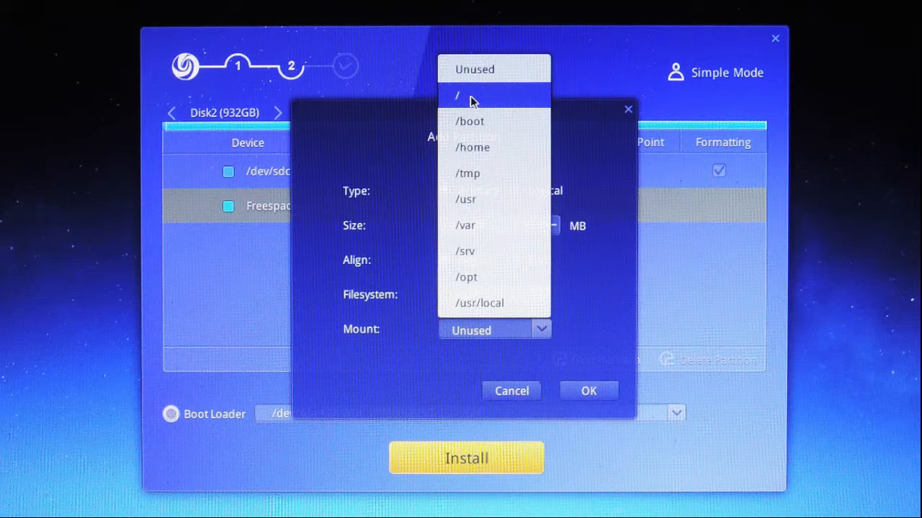
click(458, 95)
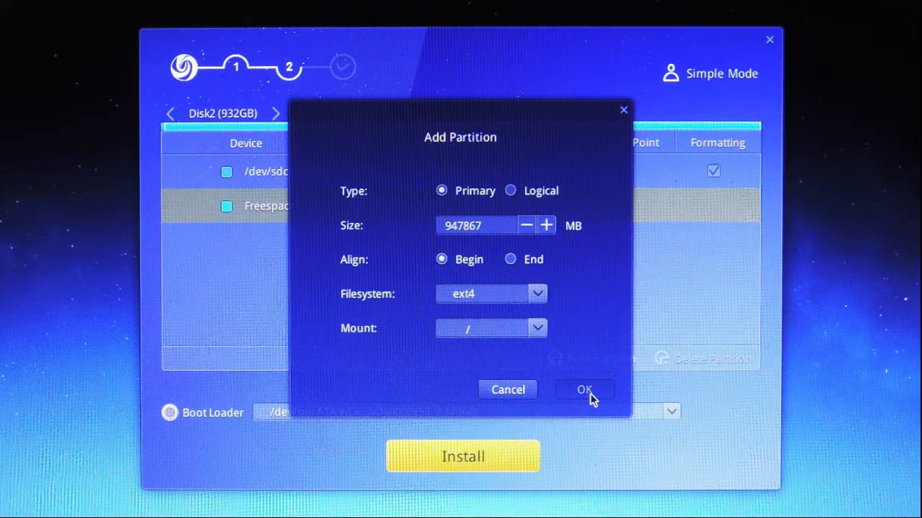
Confirm the ext4 root partition, glance at Disk1 (373GB), and return to Disk2.
click(585, 389)
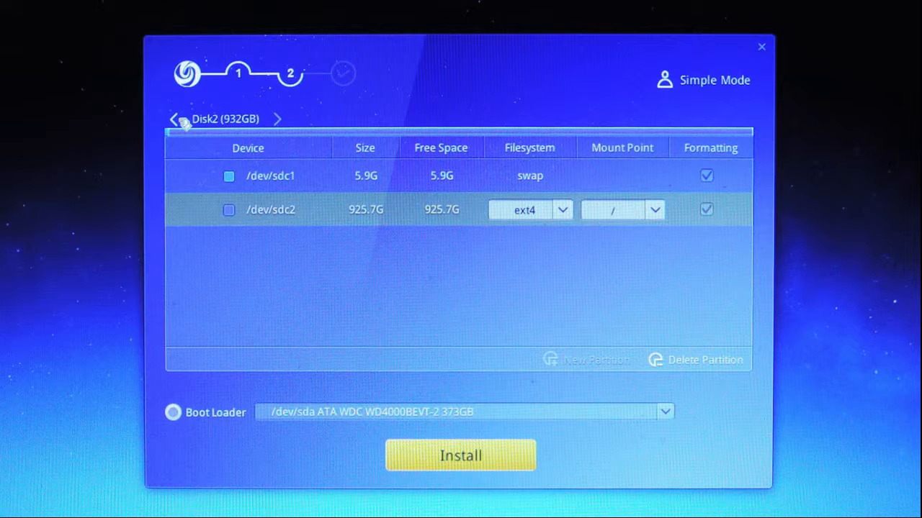
click(172, 118)
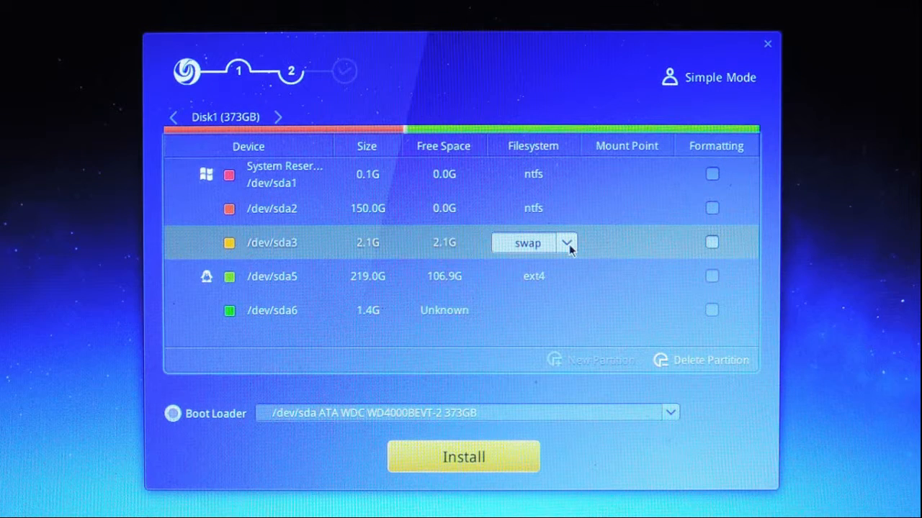
click(566, 242)
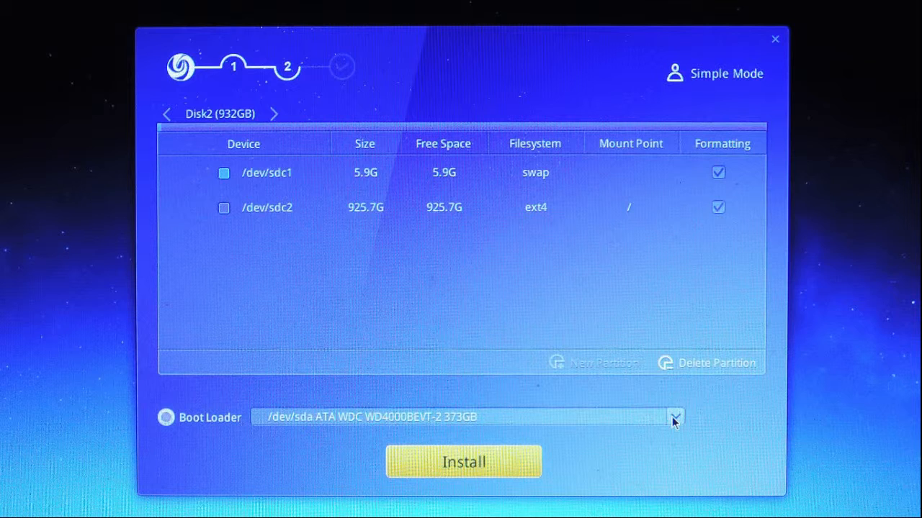
Target the boot loader at /dev/sdc TOSHIBA External USB 932GB and start the install.
click(674, 417)
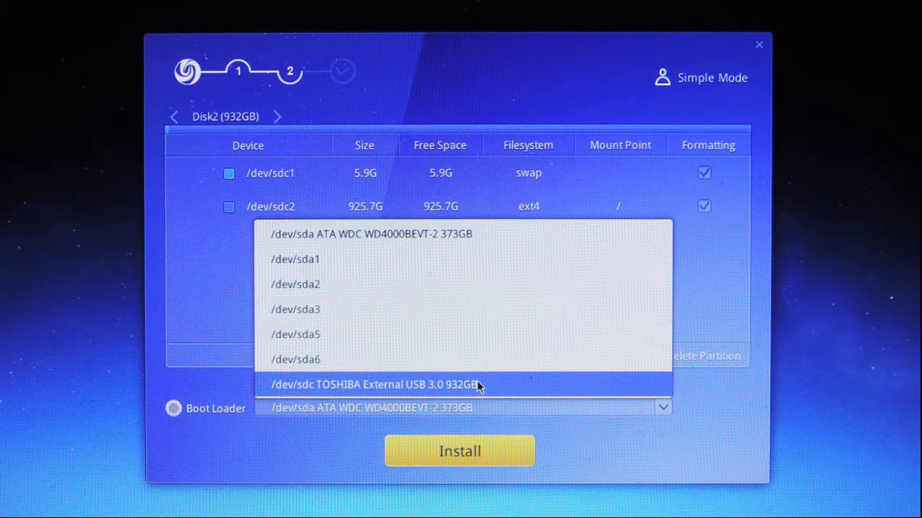
click(374, 384)
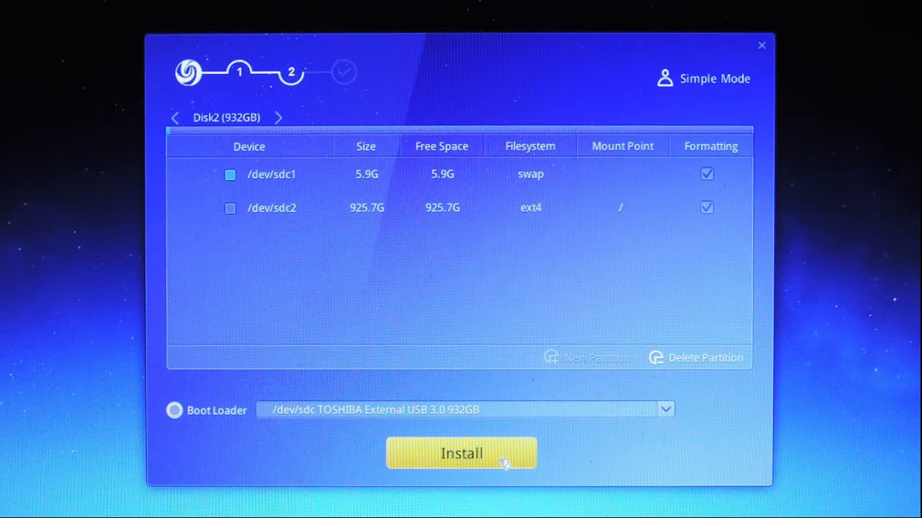
click(460, 452)
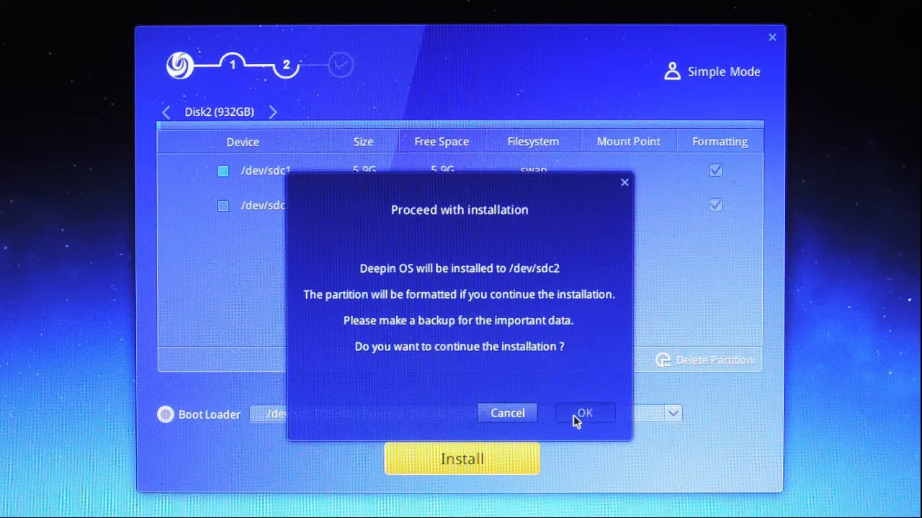
Confirm installing to /dev/sdc2 and let the installation run to success.
click(585, 412)
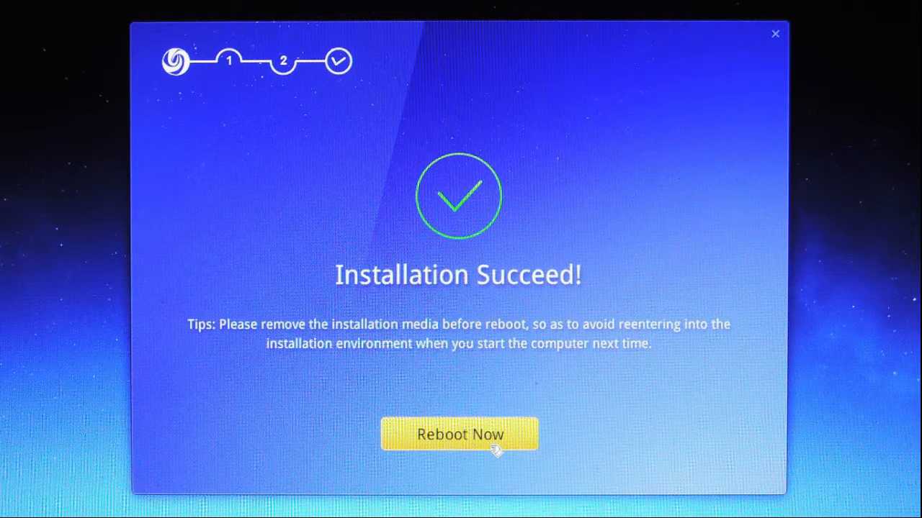
Reboot into the GRUB menu listing Deepin 15 beside Windows and Ubuntu 15.10.
click(460, 435)
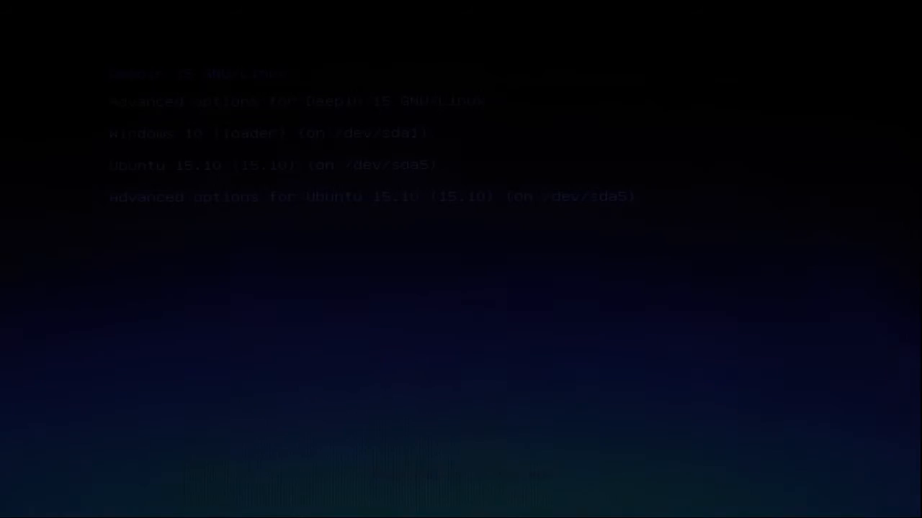